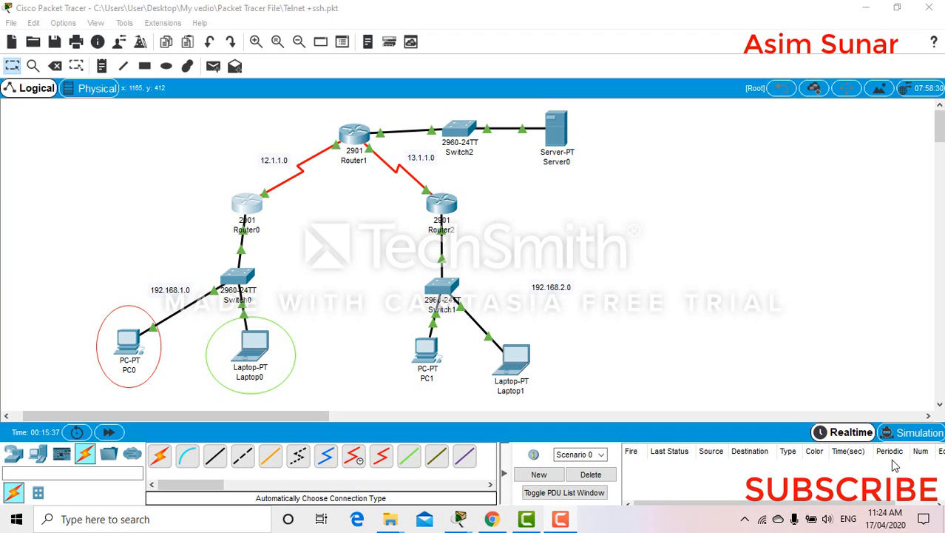
mouse_move(912, 404)
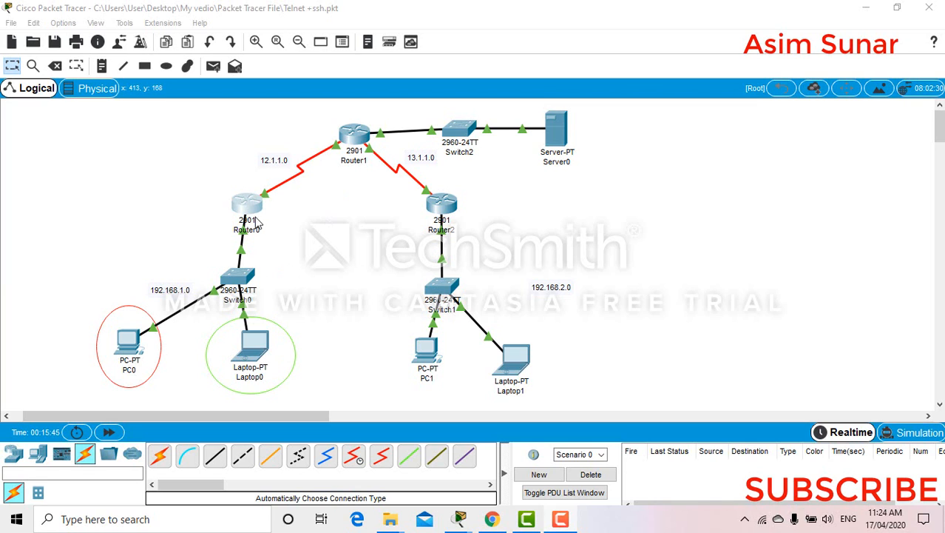
mouse_move(267, 213)
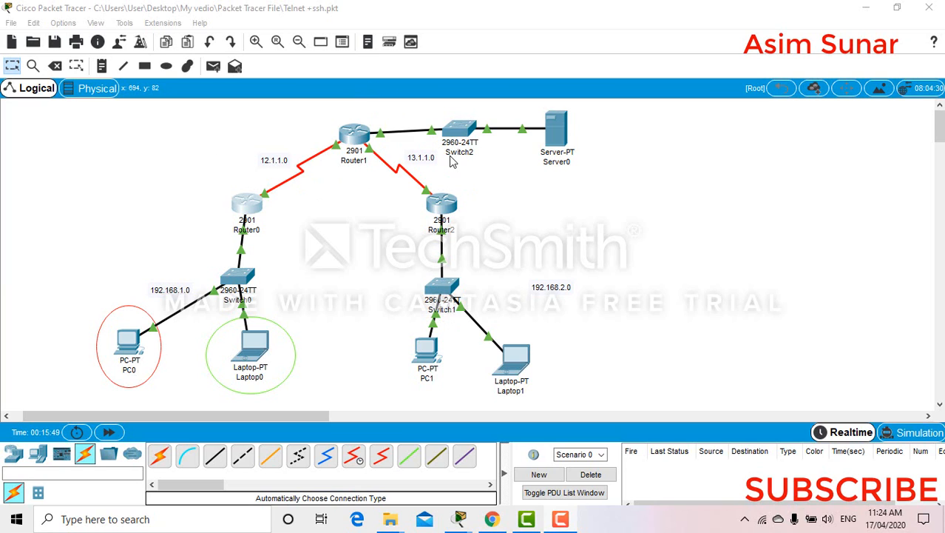
mouse_move(515, 153)
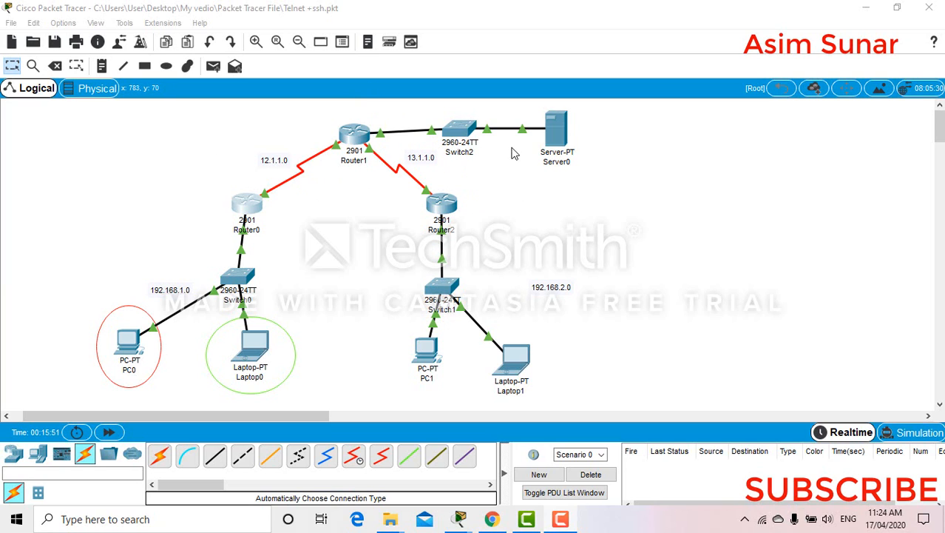
mouse_move(214, 257)
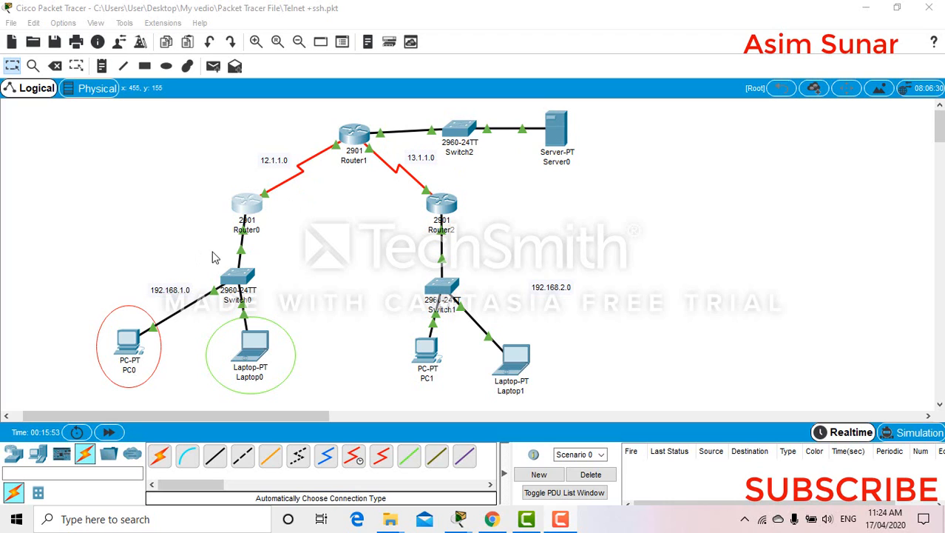
mouse_move(192, 367)
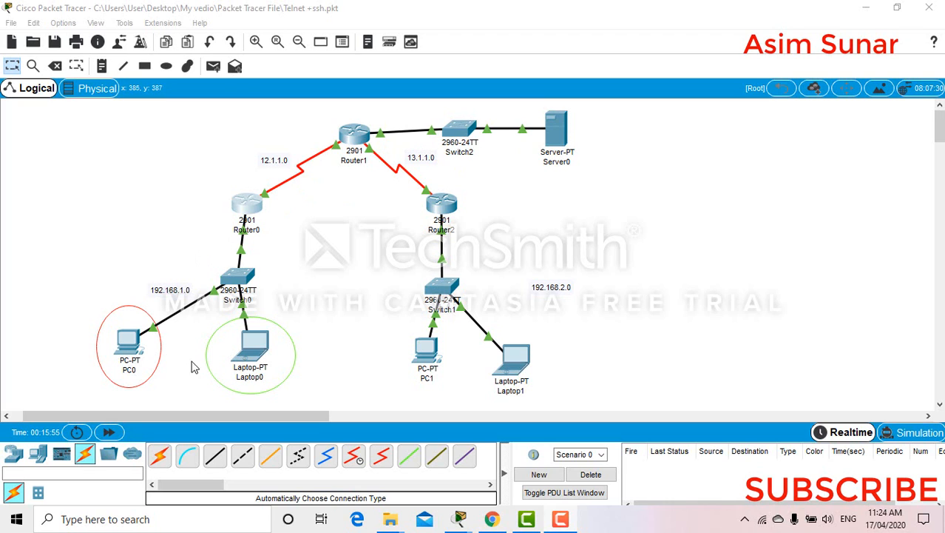
mouse_move(122, 349)
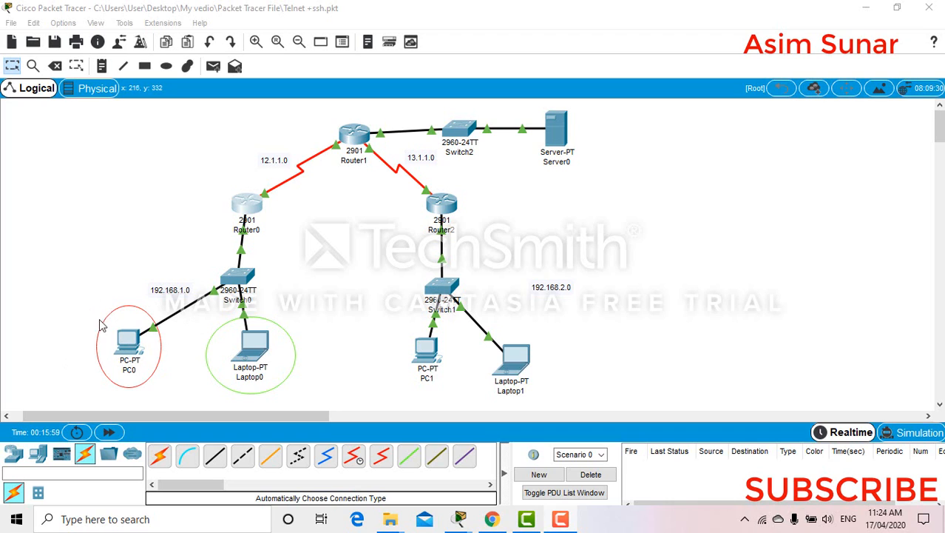
mouse_move(142, 373)
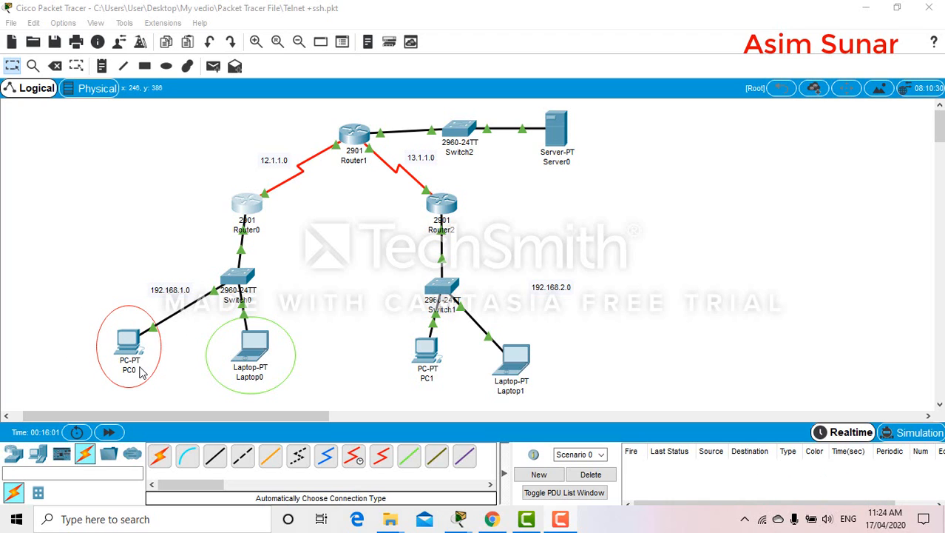
mouse_move(179, 366)
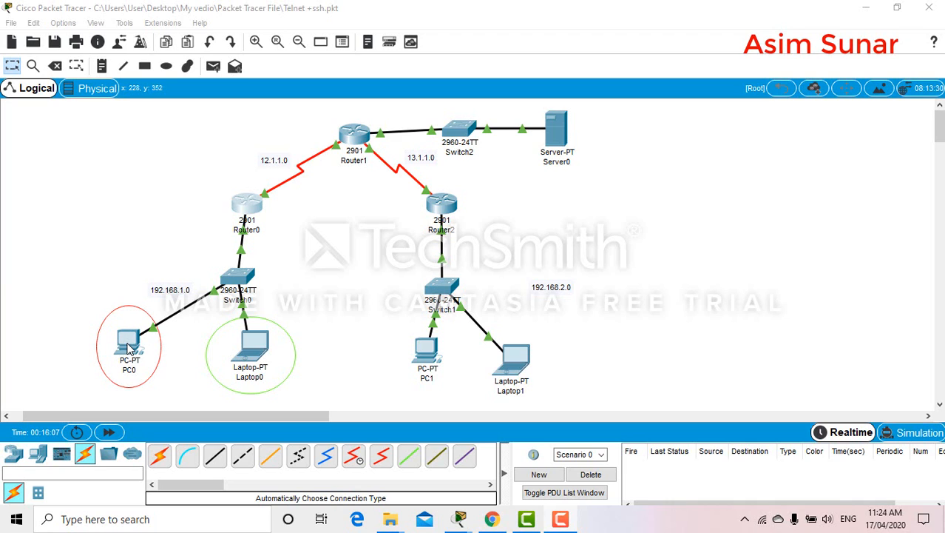
mouse_move(255, 382)
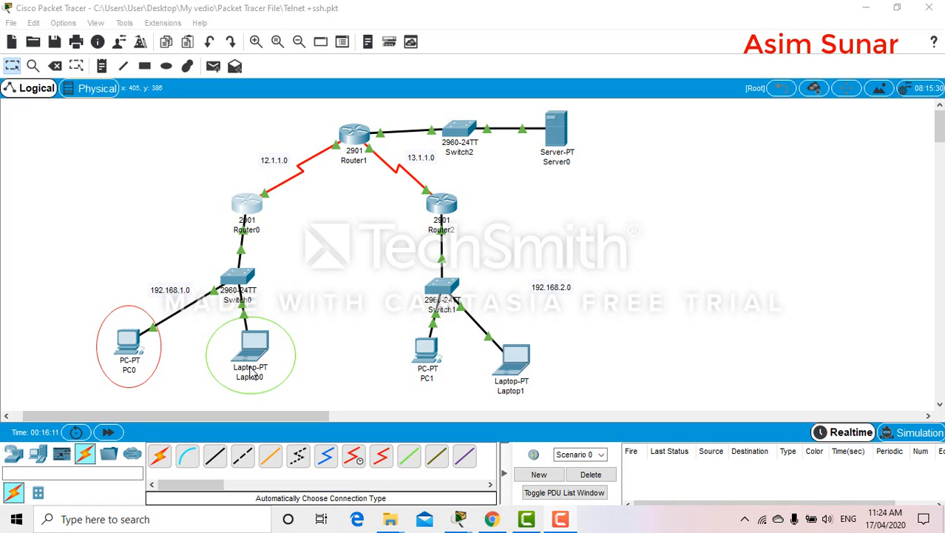
mouse_move(259, 322)
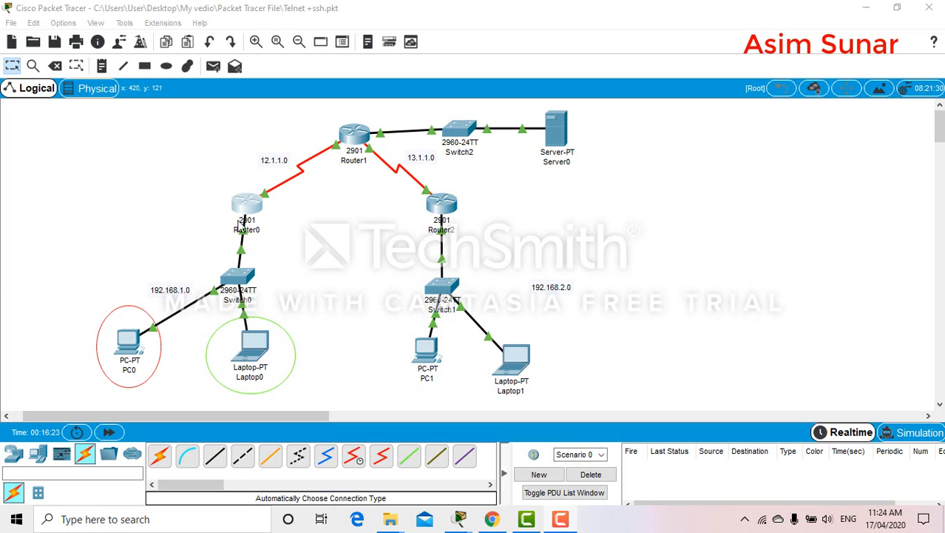
mouse_move(255, 205)
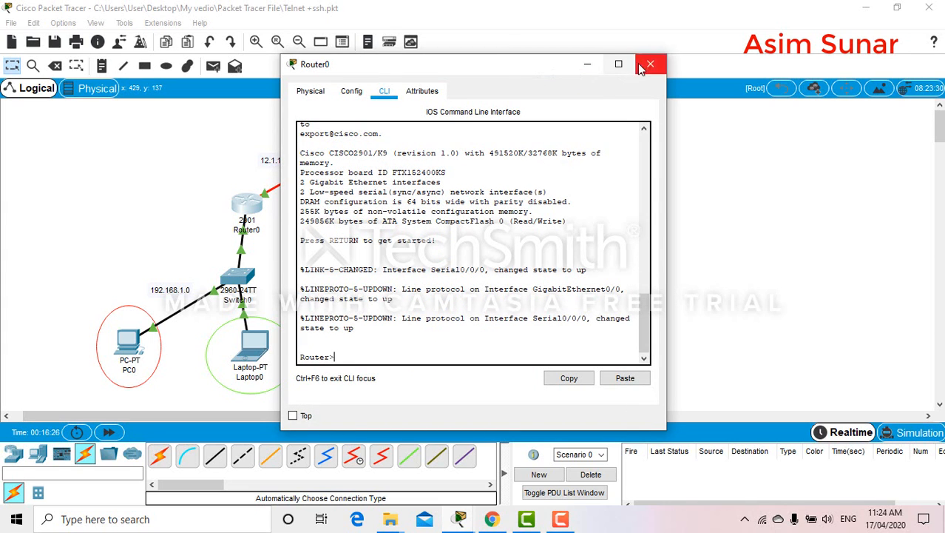
Test FTP from PC0 to 192.168.3.2 before the ACL, reaching the server's username prompt.
click(650, 65)
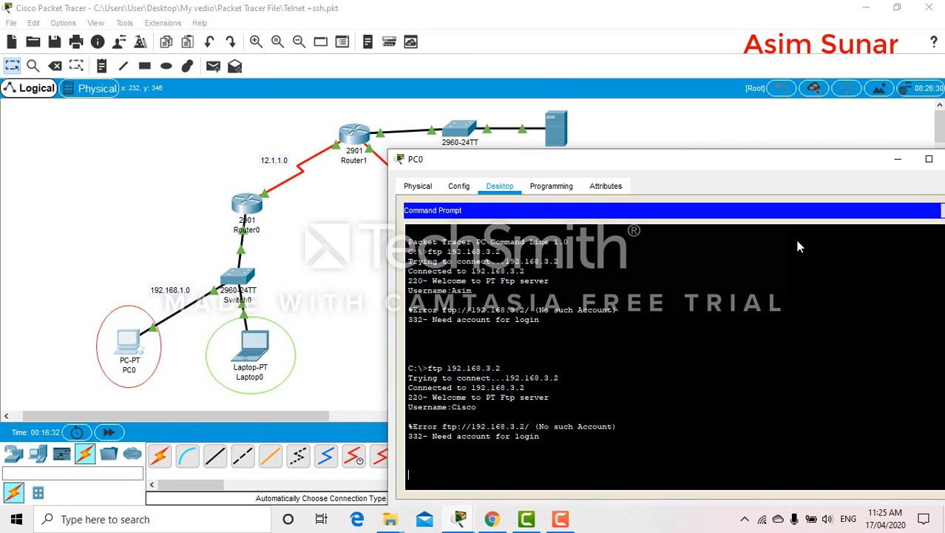
text(ftp 192.168.3.2)
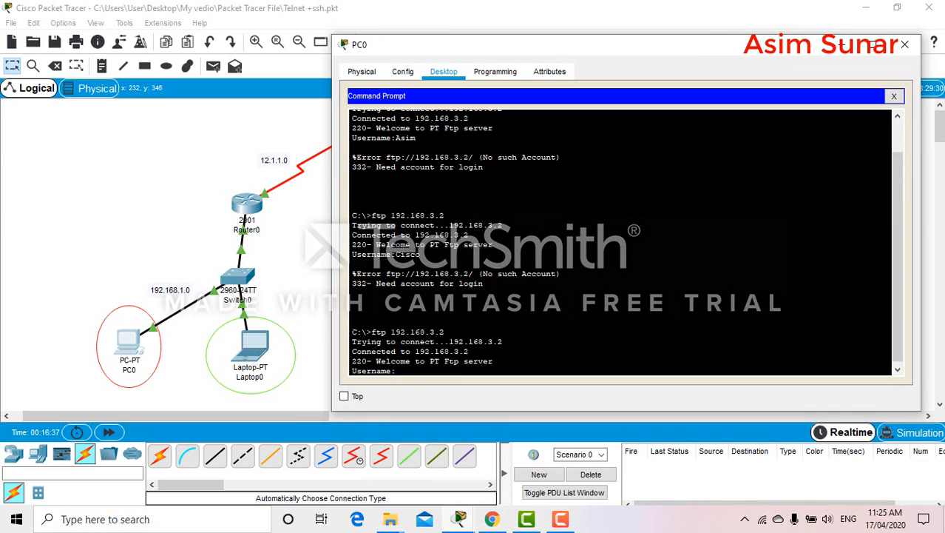
mouse_move(906, 45)
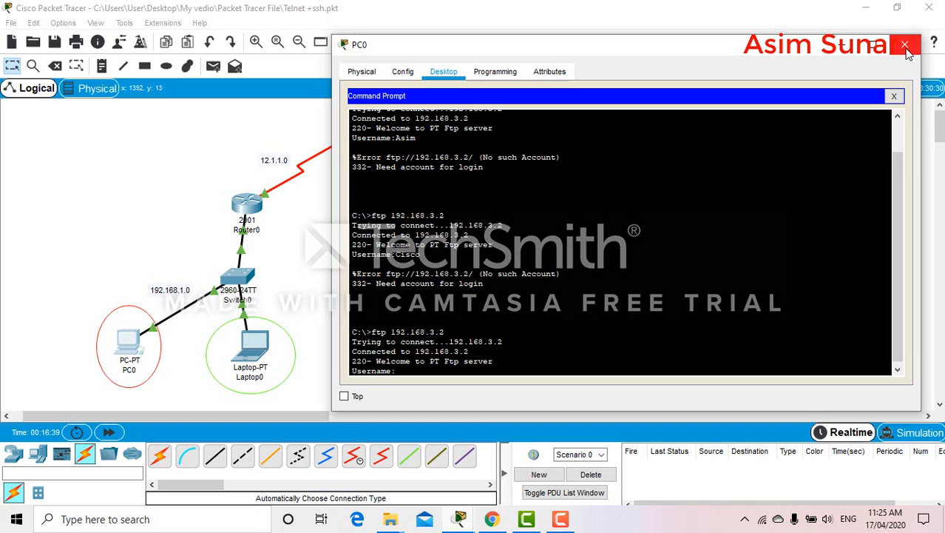
click(905, 45)
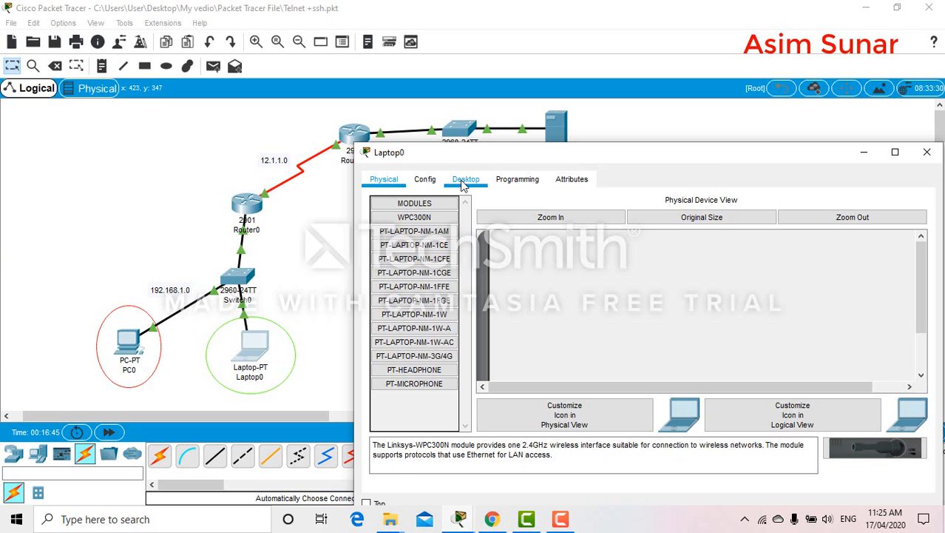
Test FTP from Laptop0 to 192.168.3.2, reaching the server welcome and username prompt.
click(464, 177)
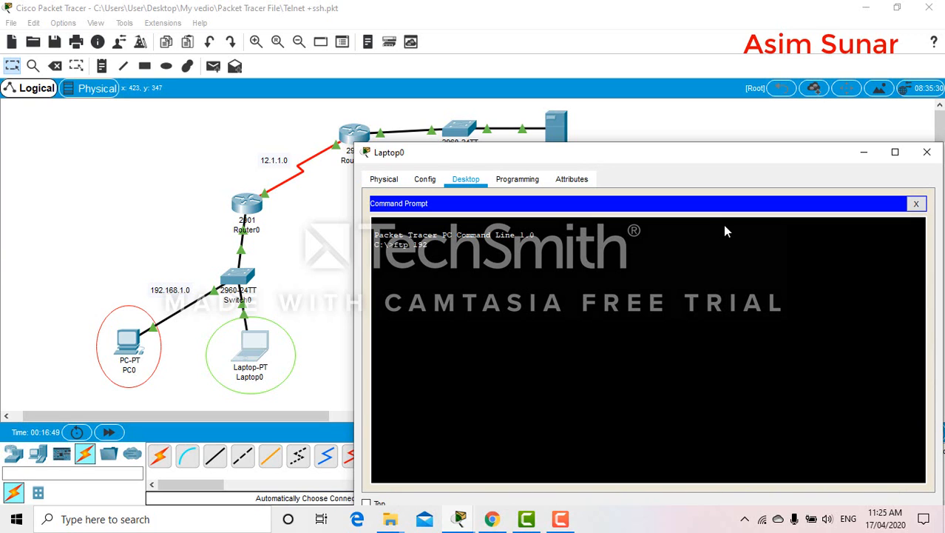
text(.168)
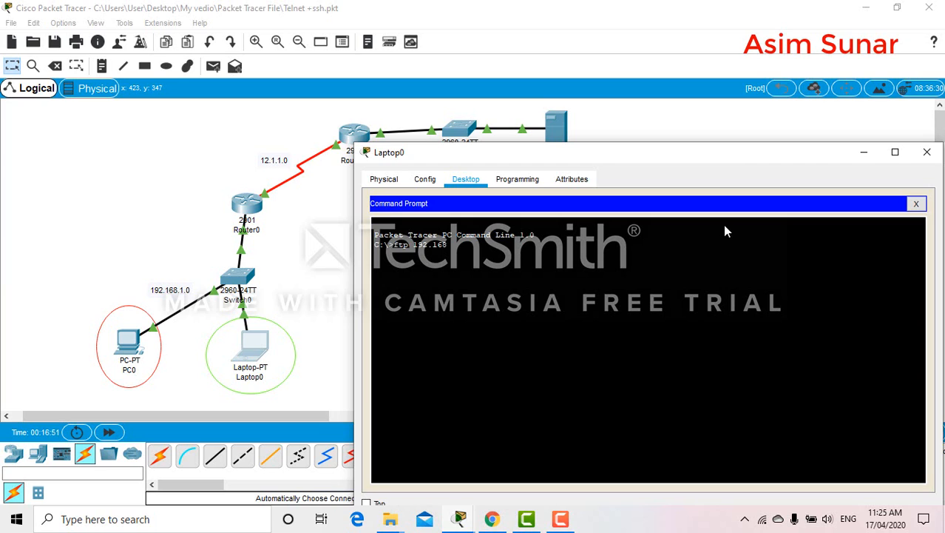
text(.3.2)
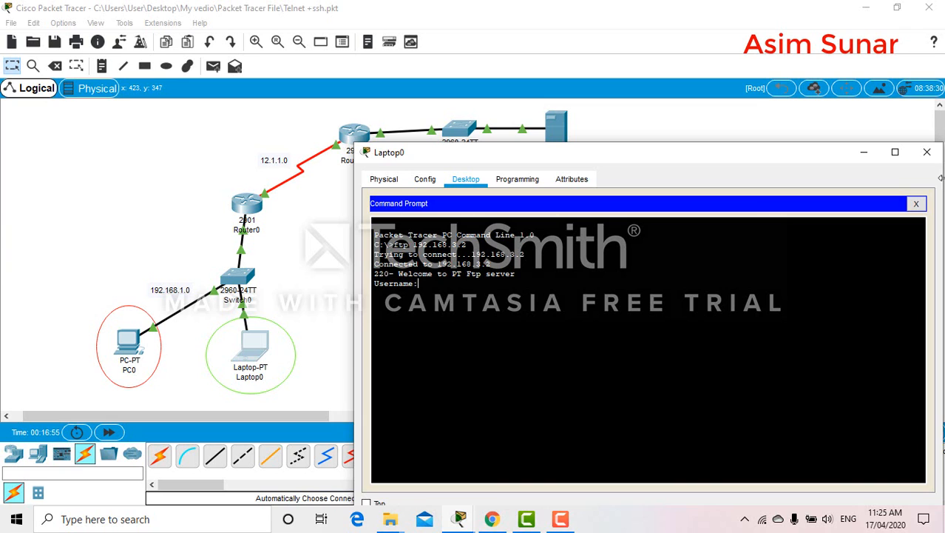
click(926, 151)
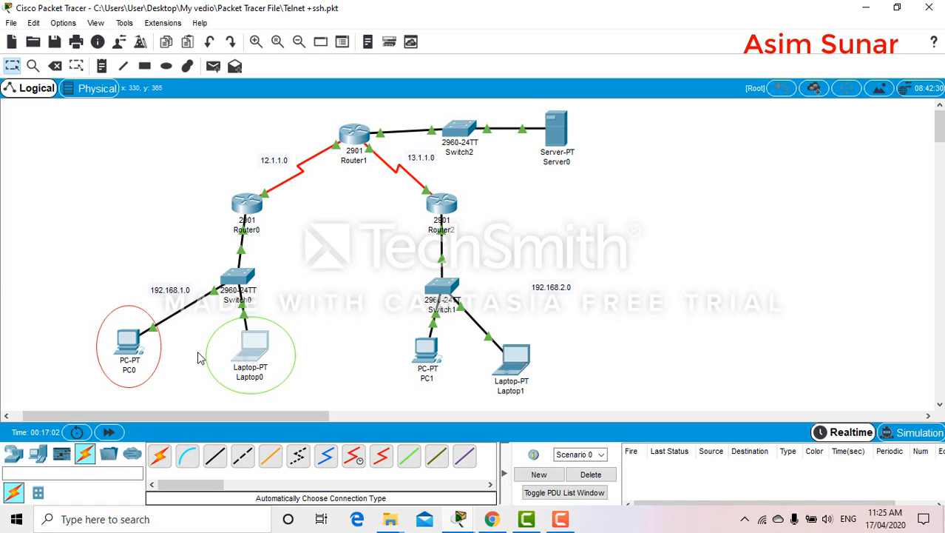
mouse_move(125, 263)
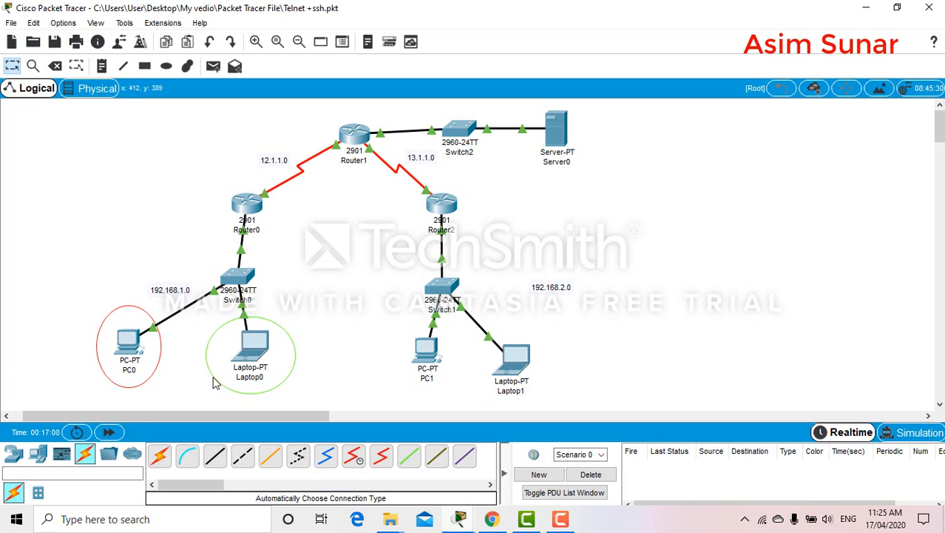
mouse_move(583, 125)
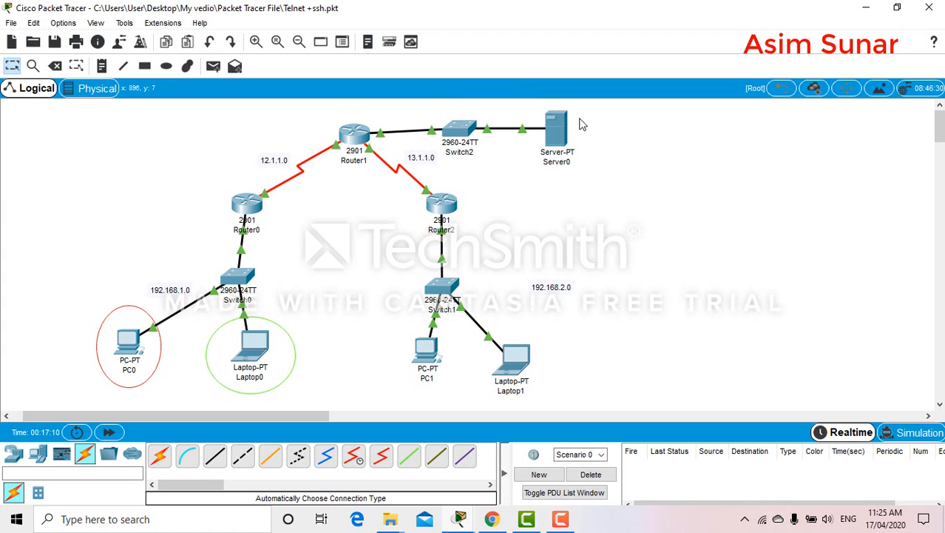
mouse_move(255, 205)
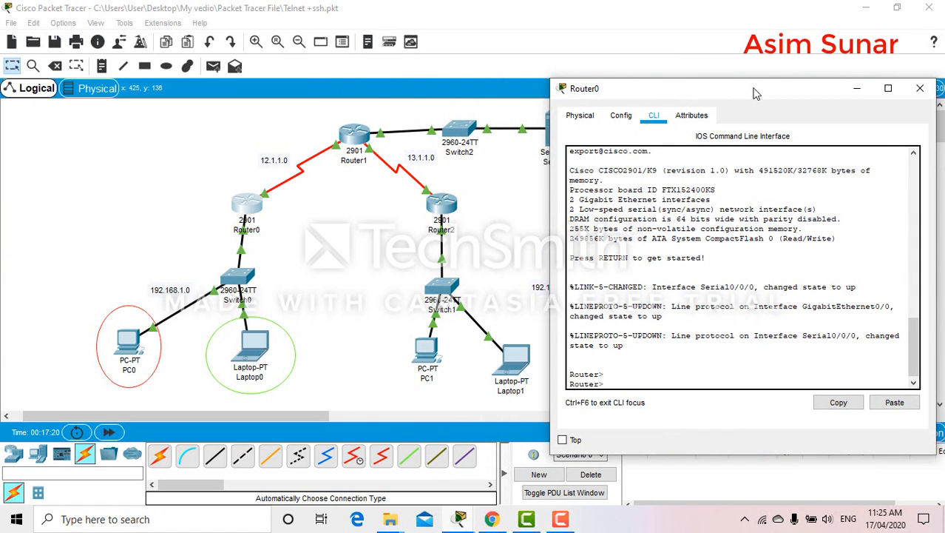
Begin access-list 101 denying TCP from source host 192.168.1.2 in Router0's config mode.
text(conf t)
text(access-list)
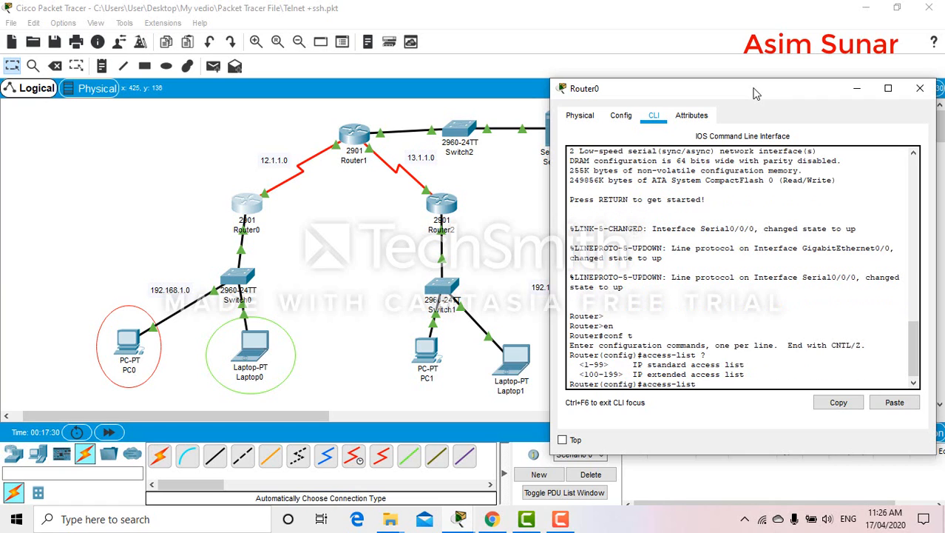
text(101 deny)
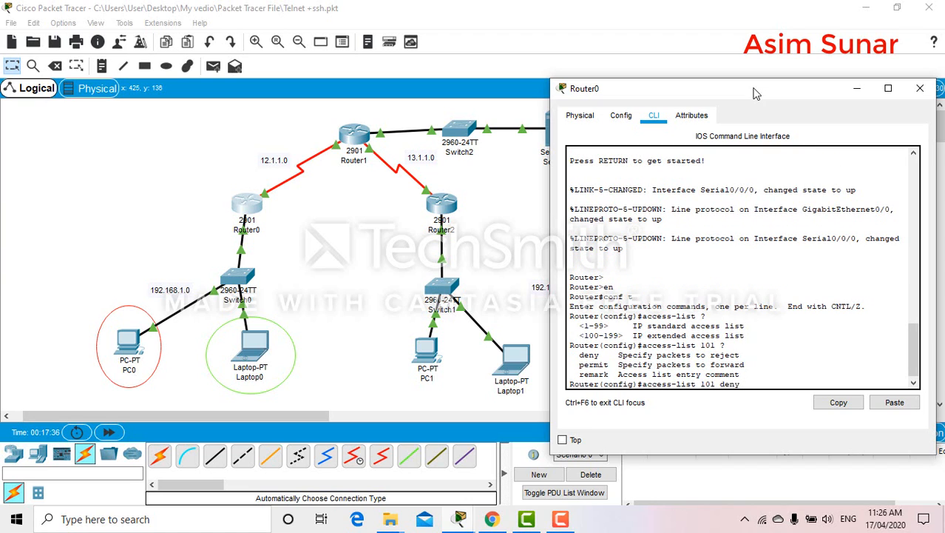
text(?)
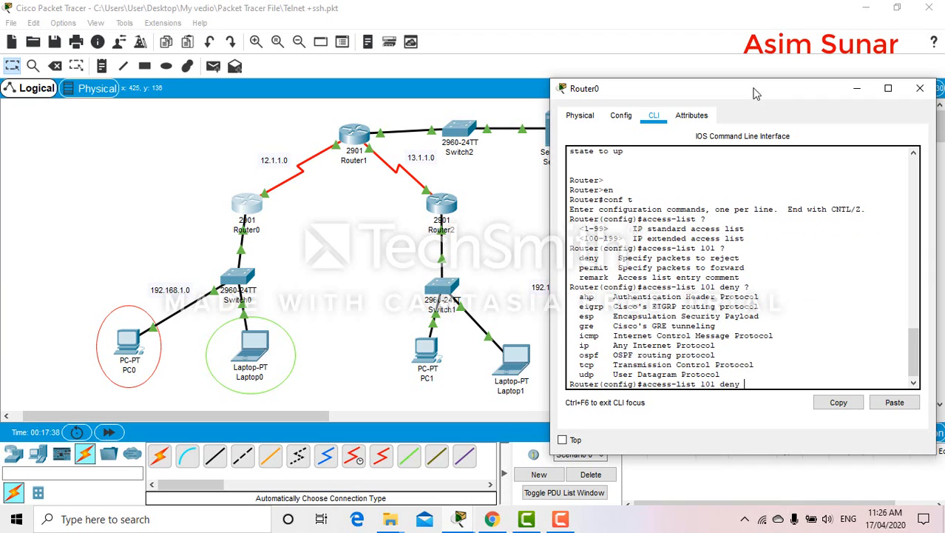
text(tcp)
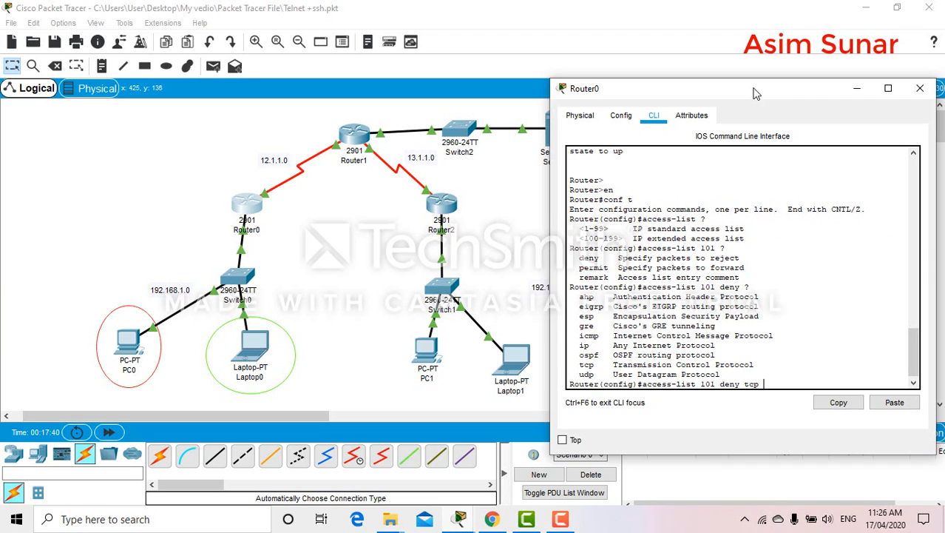
key(enter)
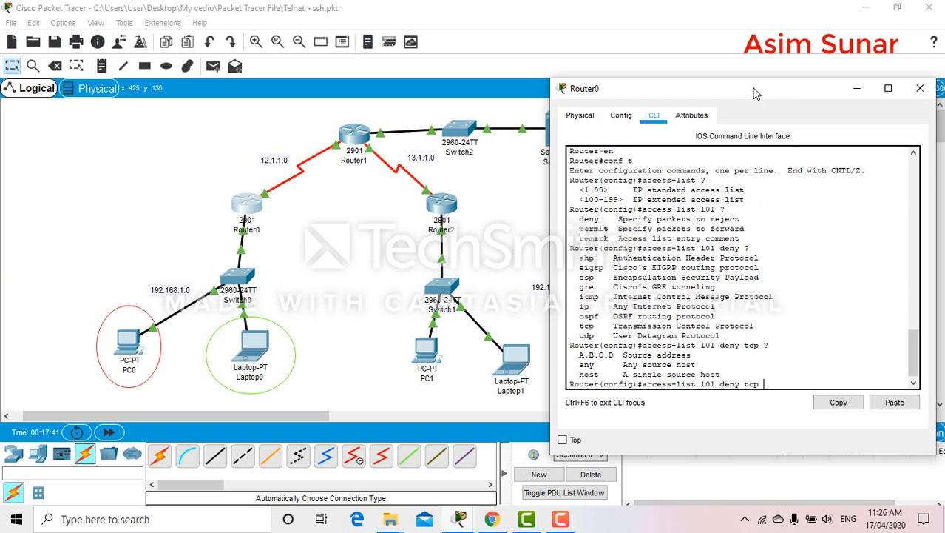
text(host)
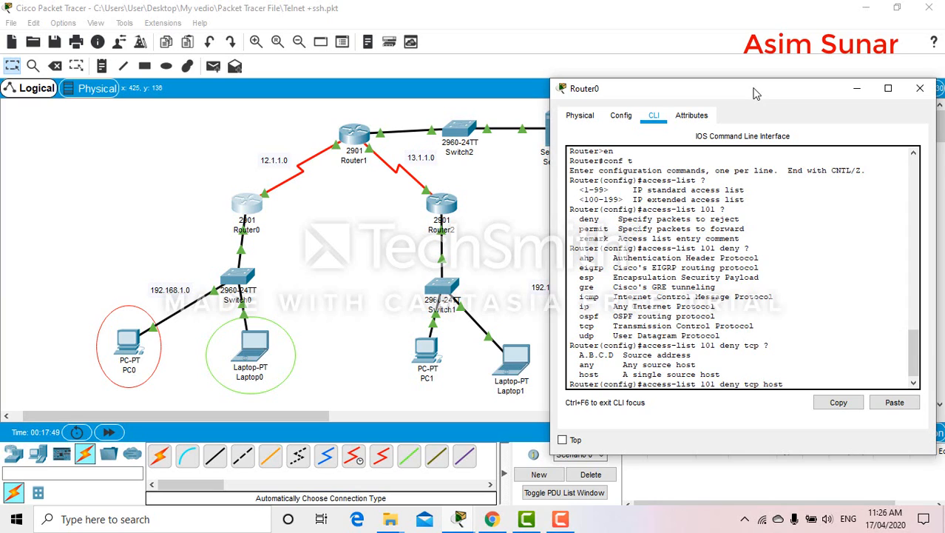
text(192.168.)
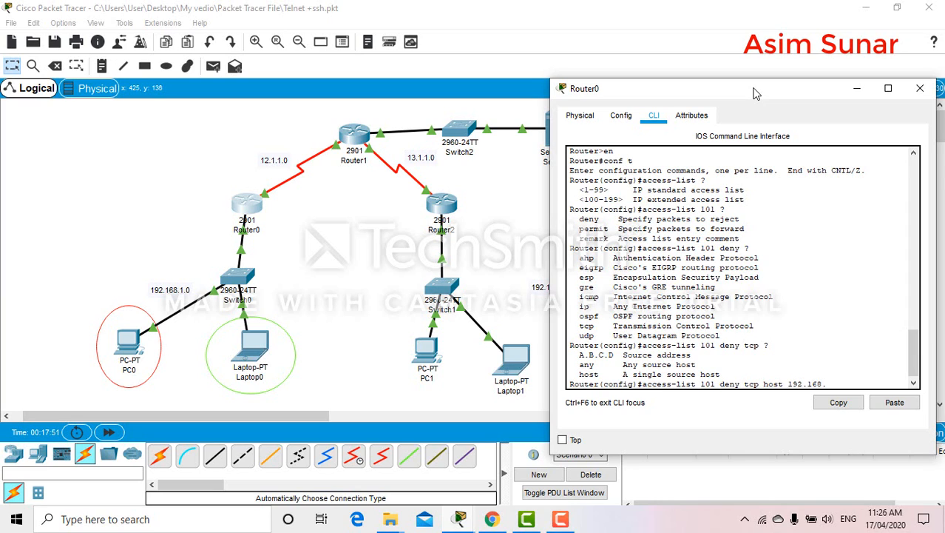
text(1.)
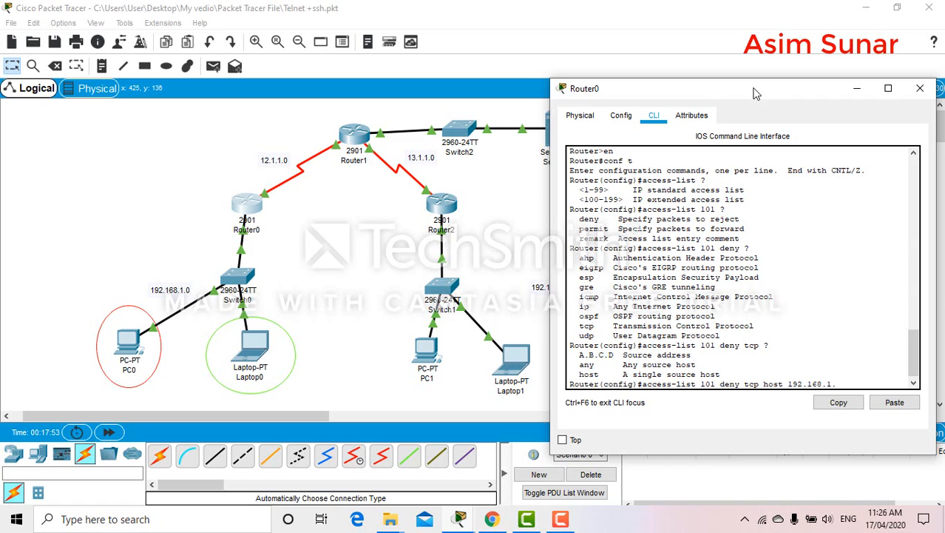
text(2)
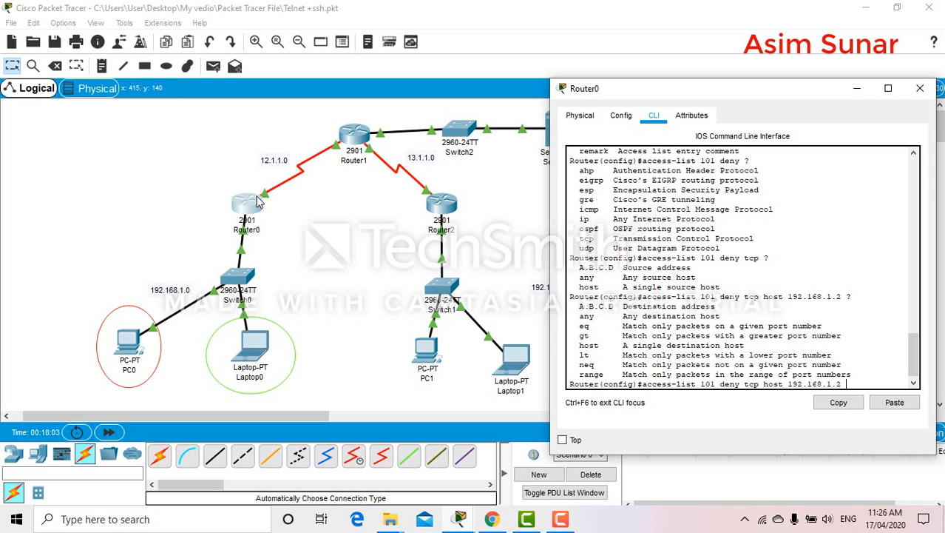
Complete the deny rule with destination host 192.168.3.2 eq 21 and submit it.
text(host)
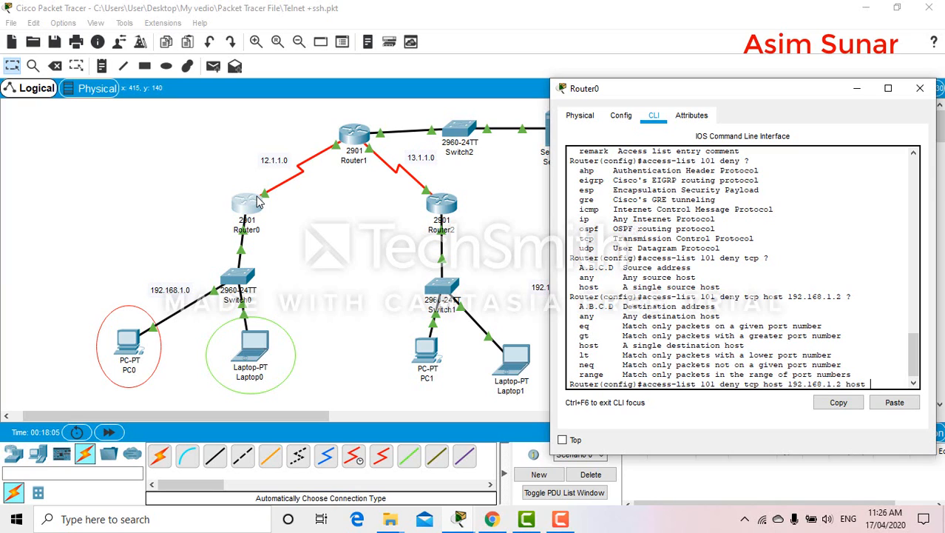
text(192.168.3.2)
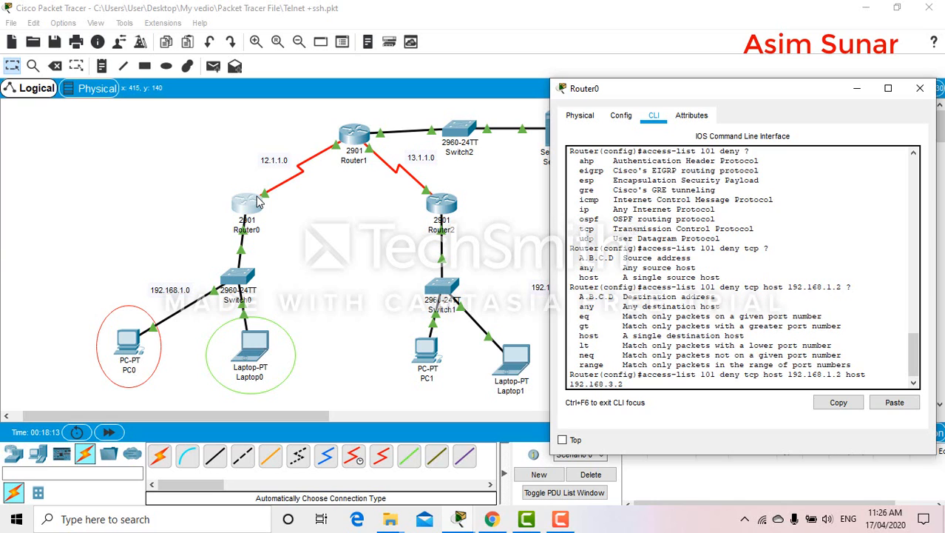
text(e?)
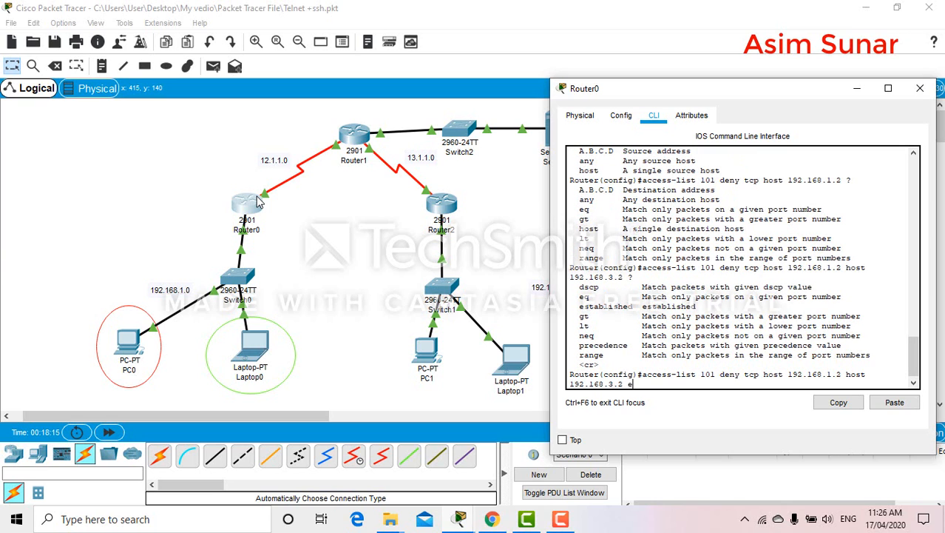
text(q)
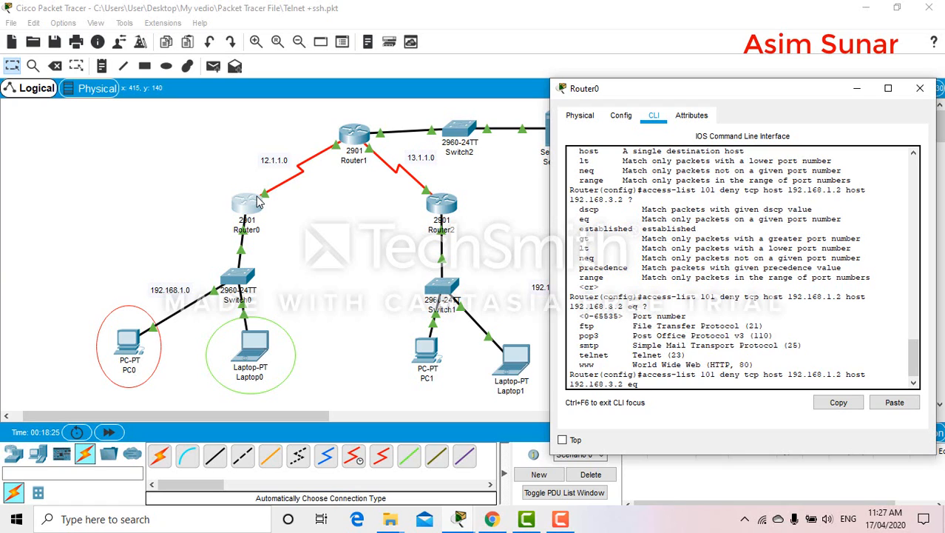
text(21)
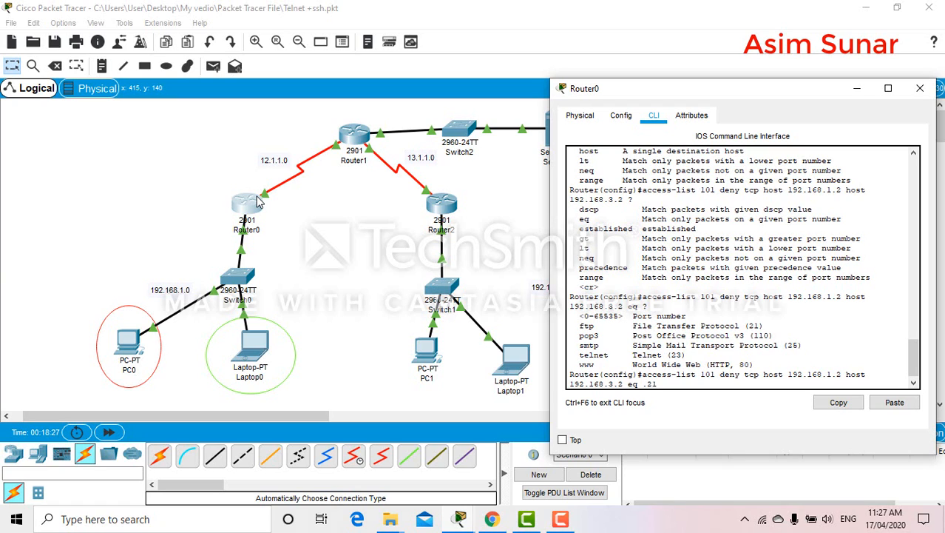
key(enter)
text(access-list 101 permit tcp any any)
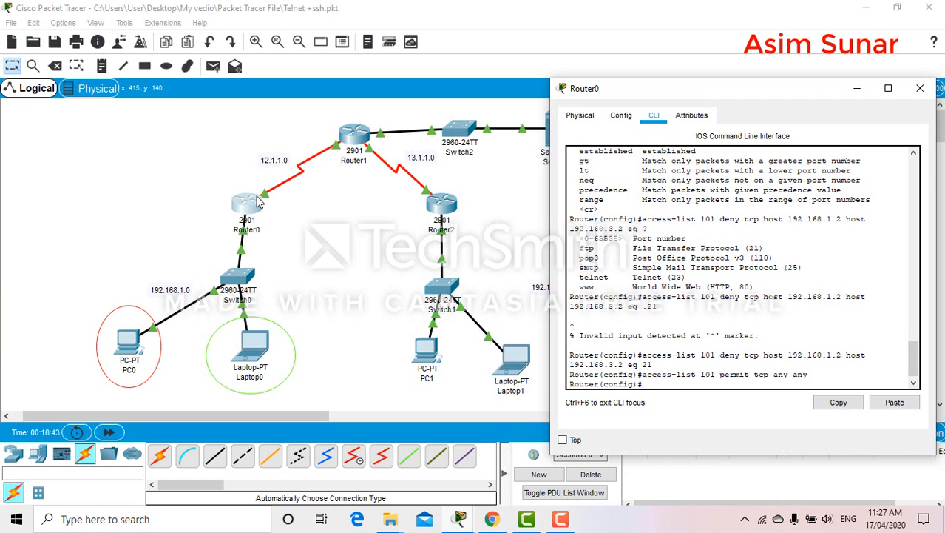
Enter 'int g0/0' at Router0's configuration prompt without running it yet.
text(int)
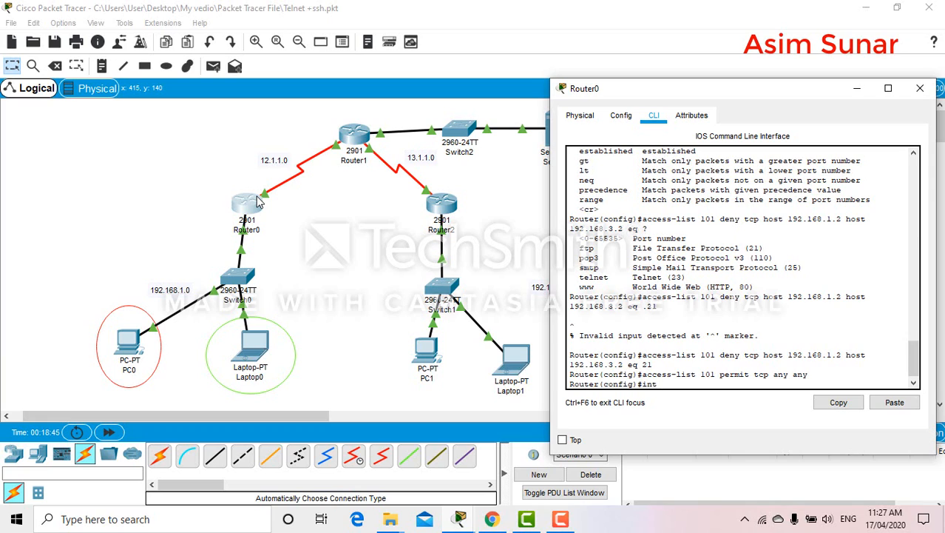
text(g0/0)
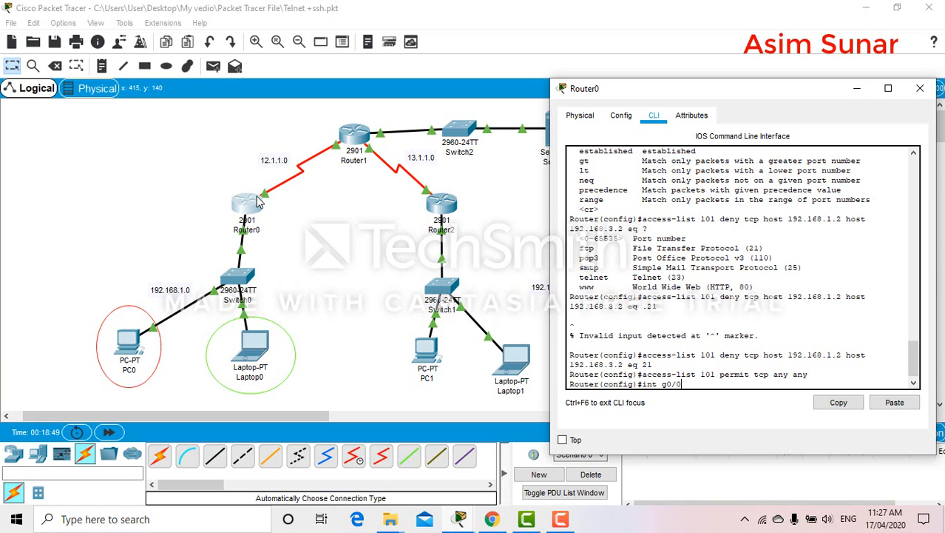
mouse_move(256, 213)
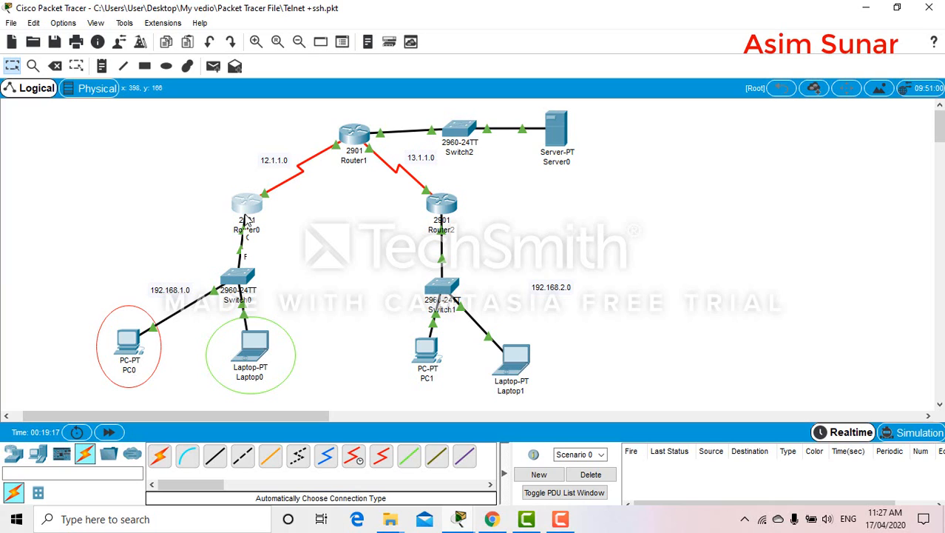
mouse_move(266, 198)
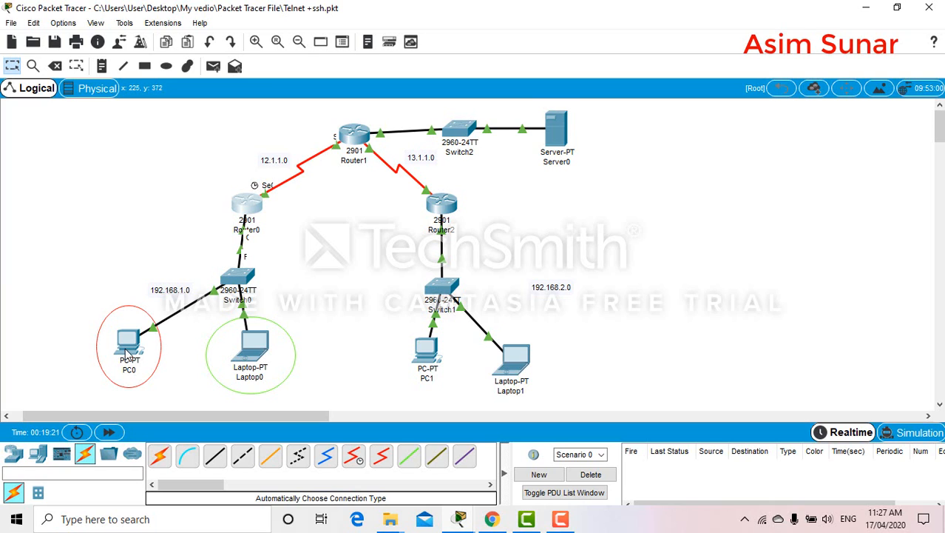
mouse_move(225, 253)
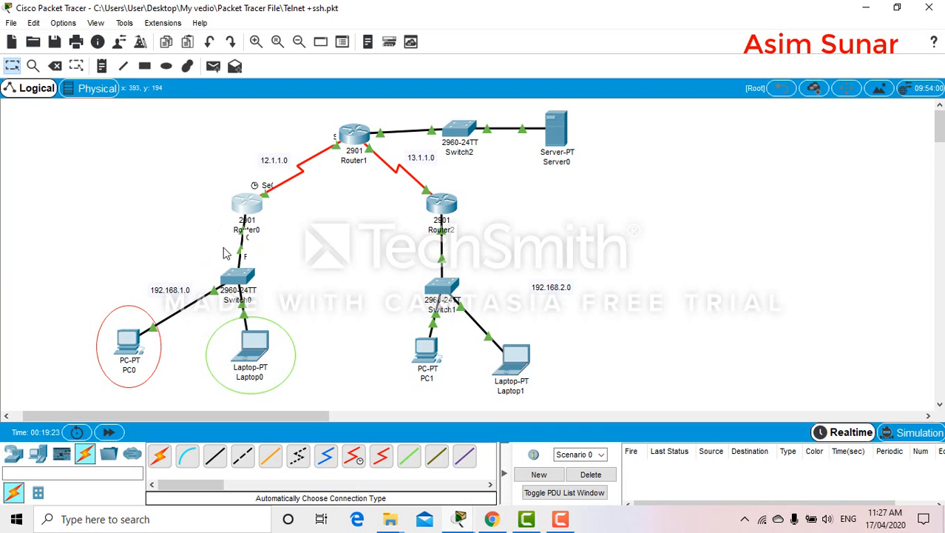
mouse_move(266, 204)
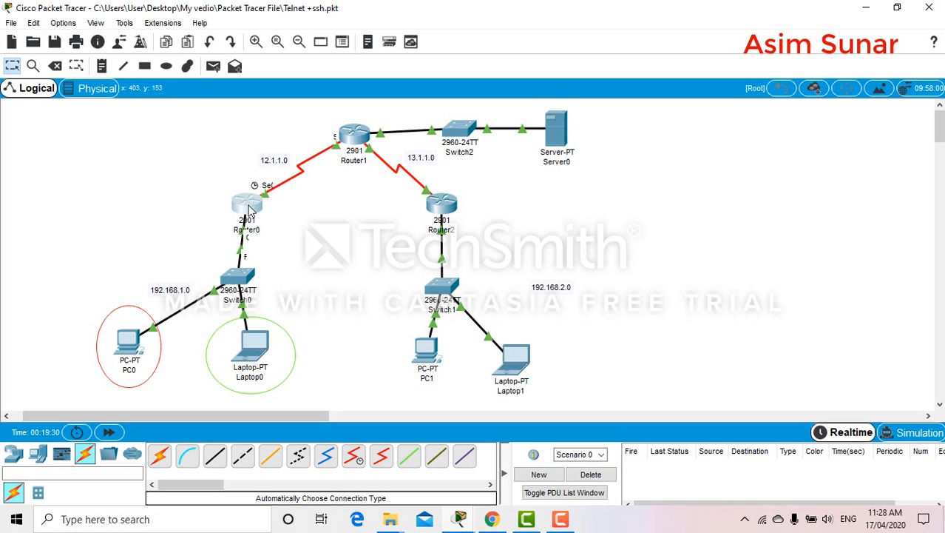
mouse_move(246, 207)
text(int g0/0)
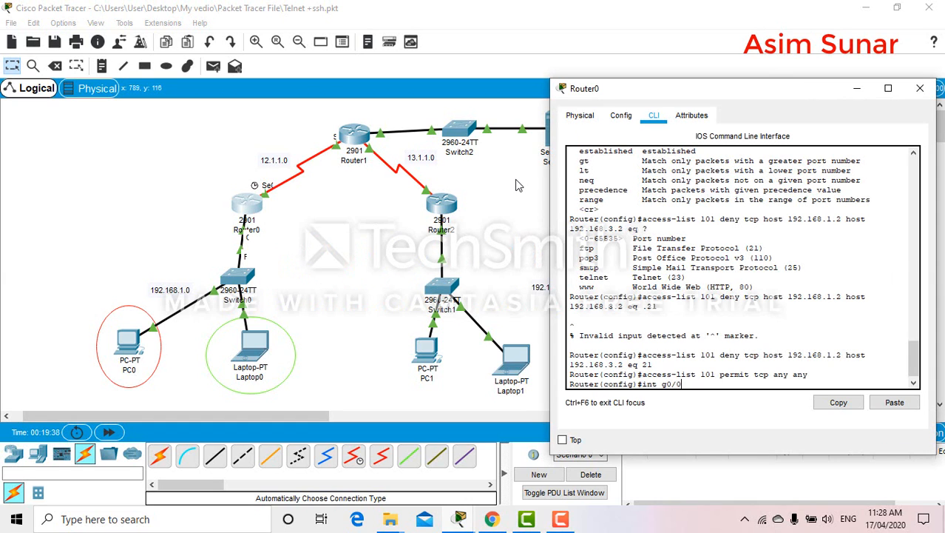
Apply 'ip access-group 101 in' on g0/0, end configuration and write it with 'wr'.
key(enter)
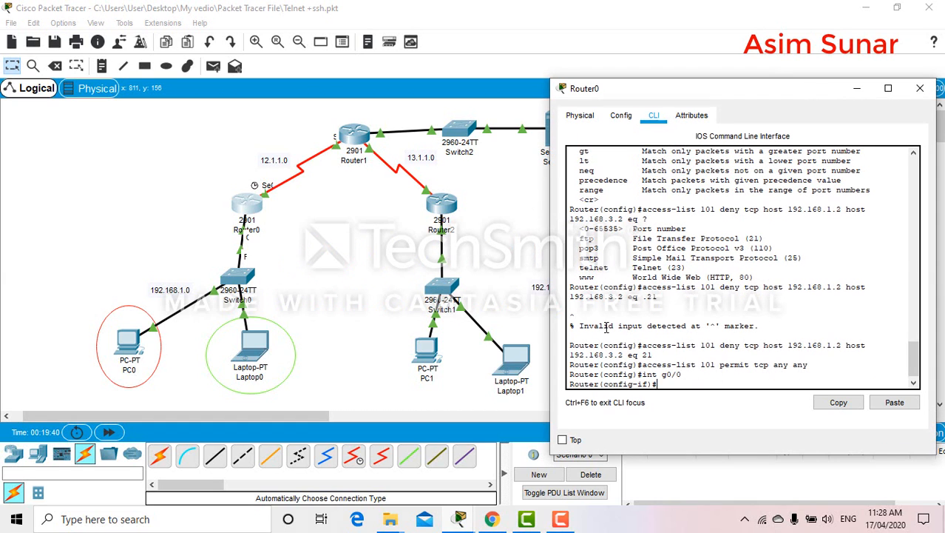
text(ip access-group 10)
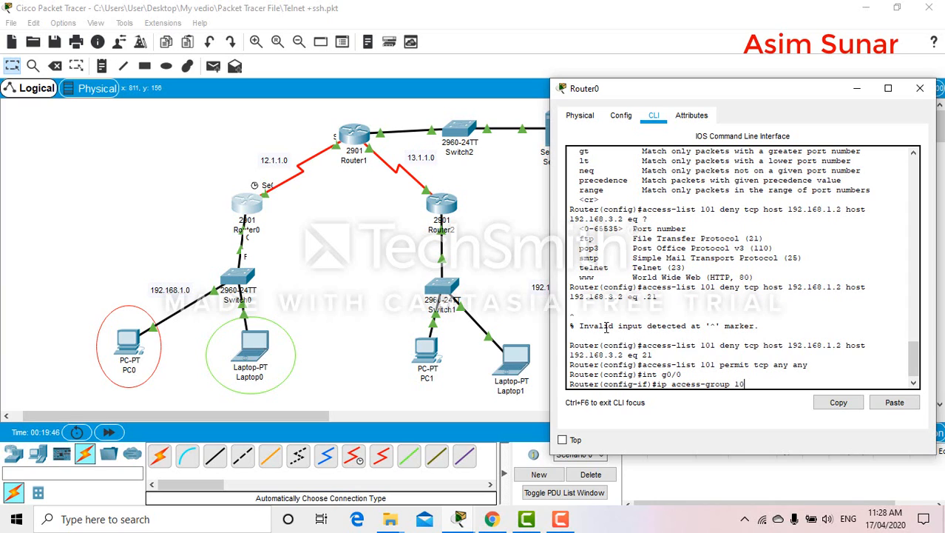
text(1 in)
text(end)
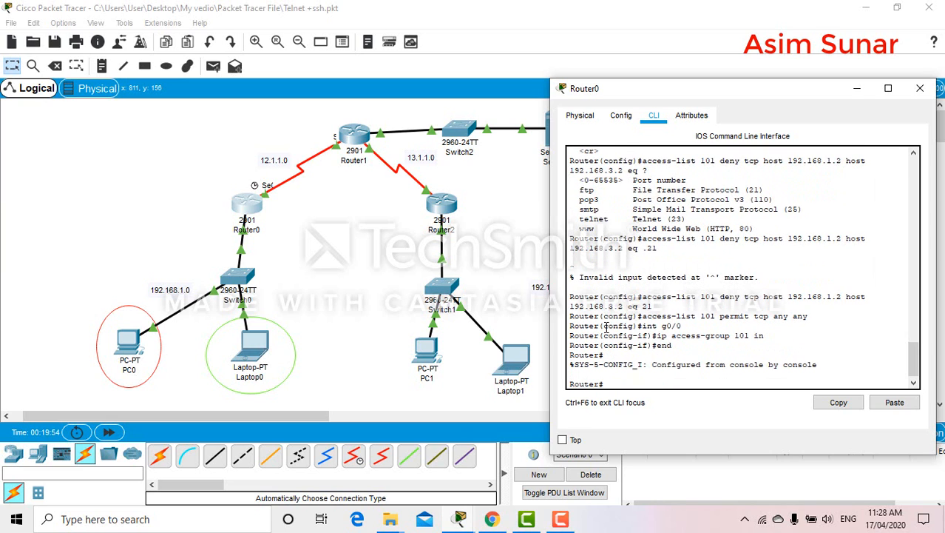
text(wr)
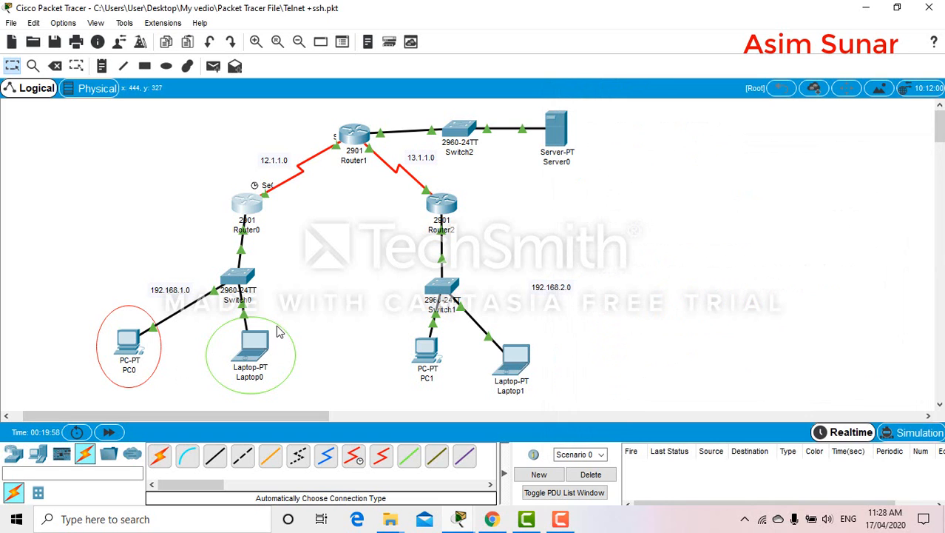
Re-test FTP from Laptop0 to 192.168.3.2, confirming it still reaches the username prompt.
double_click(250, 347)
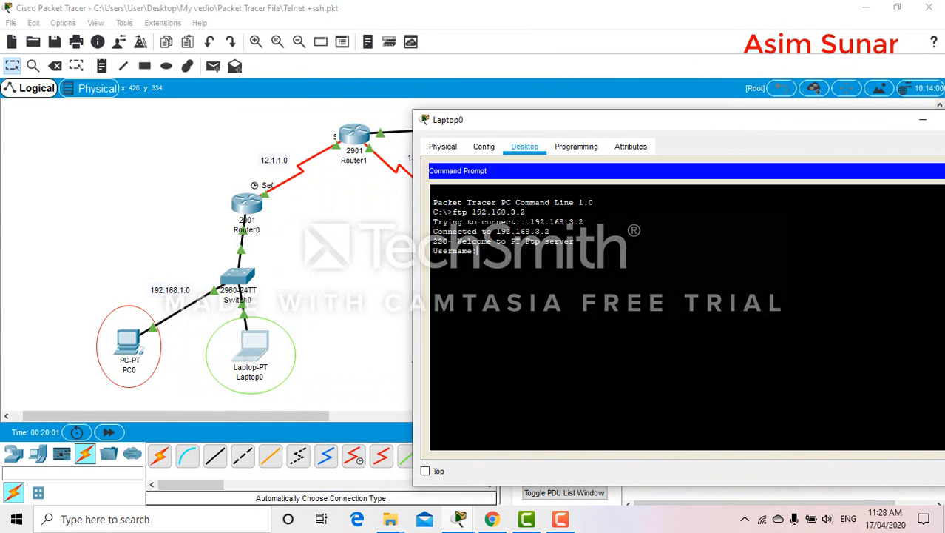
key(enter)
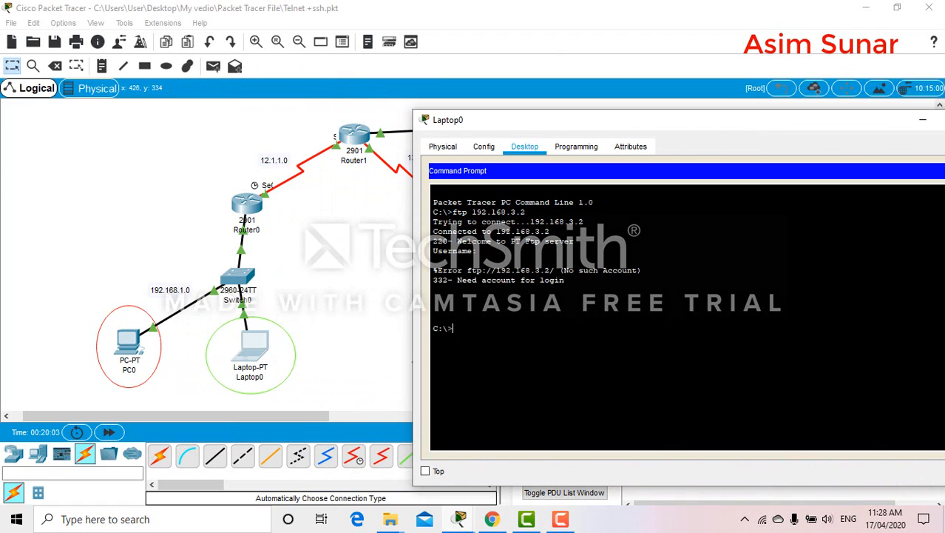
text(ftp 192.168.3.2)
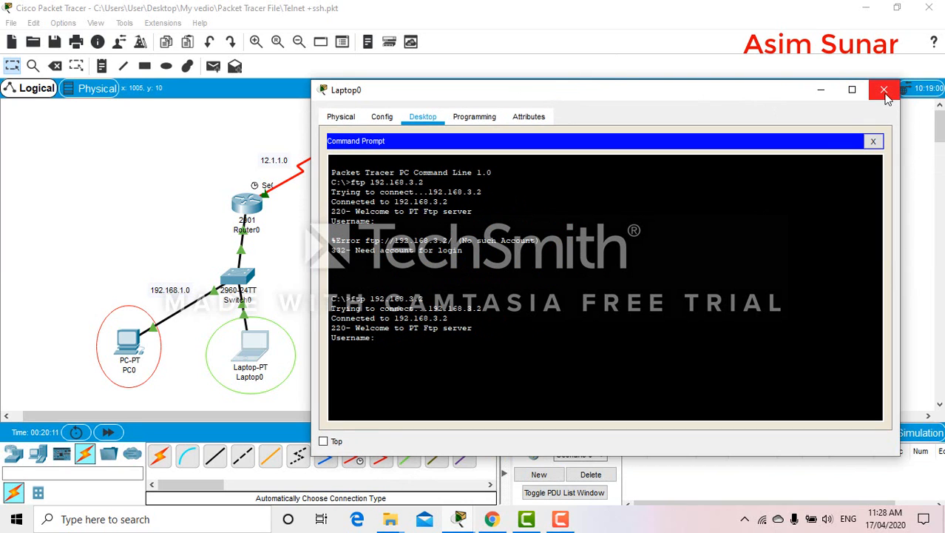
click(885, 90)
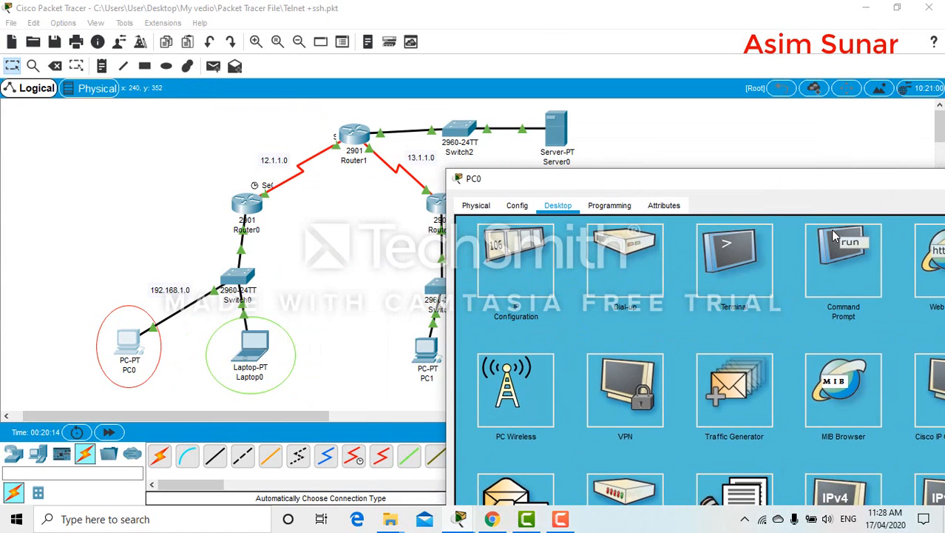
Re-test FTP from PC0 to 192.168.3.2, confirming the attempts now time out.
click(843, 259)
text(ftp 192.168.3.2)
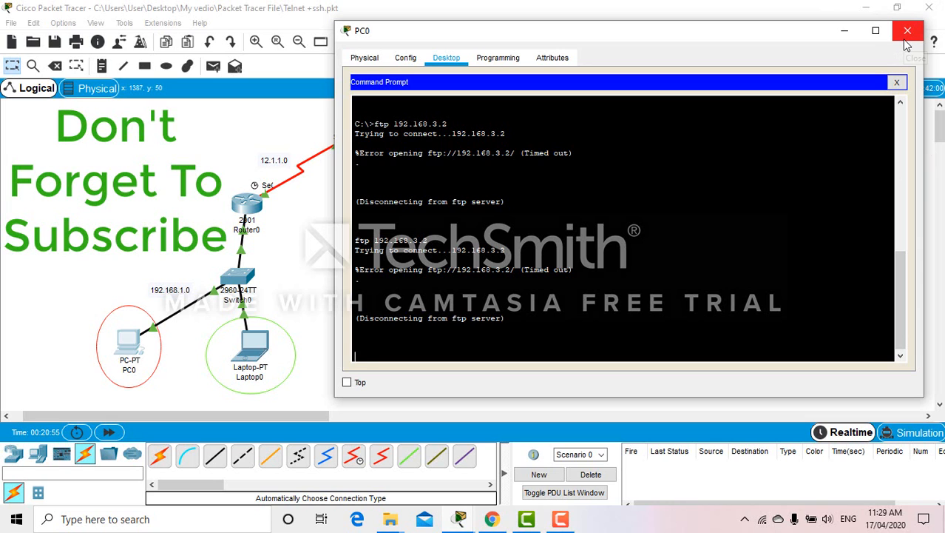
click(908, 30)
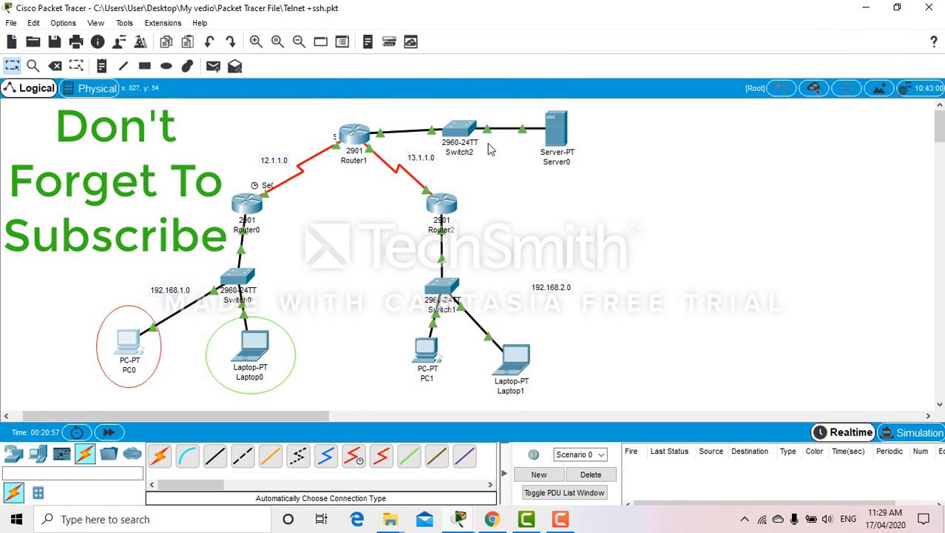